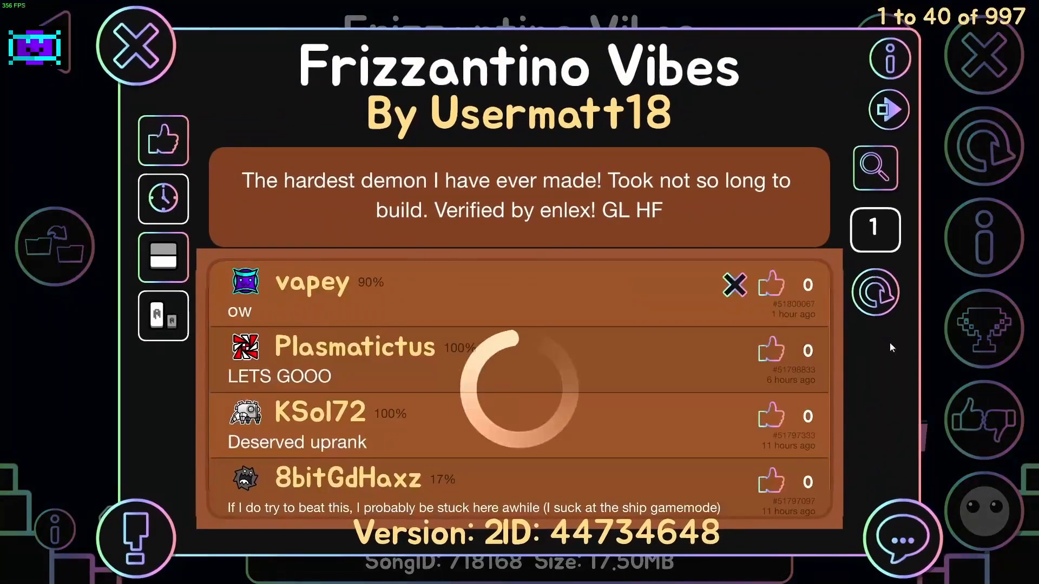
Step: Post a new comment reading 'gg 12 extreme demons' on the Frizzantino Vibes level
click(897, 538)
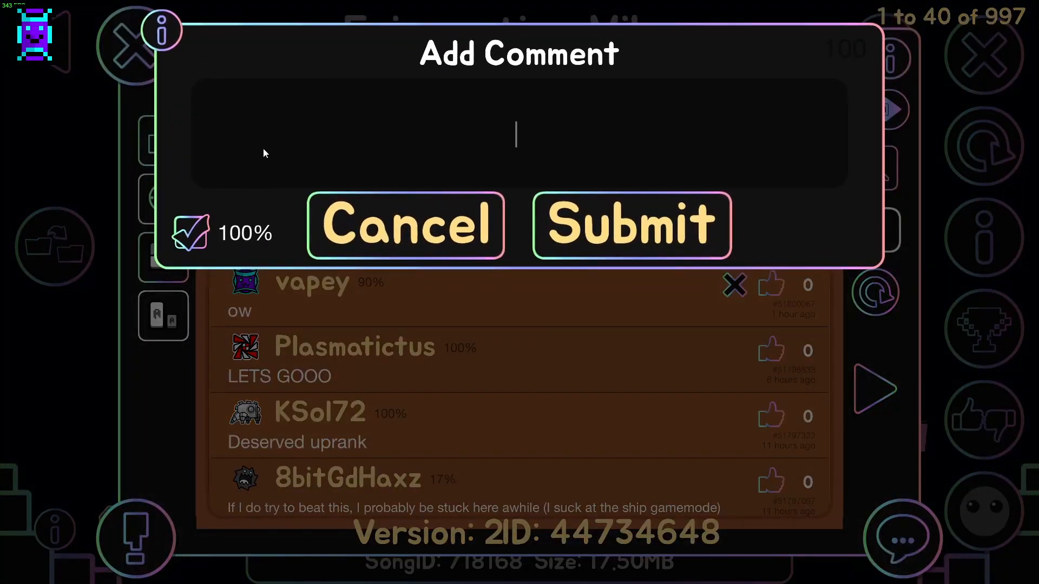
text(gg 12 extreme)
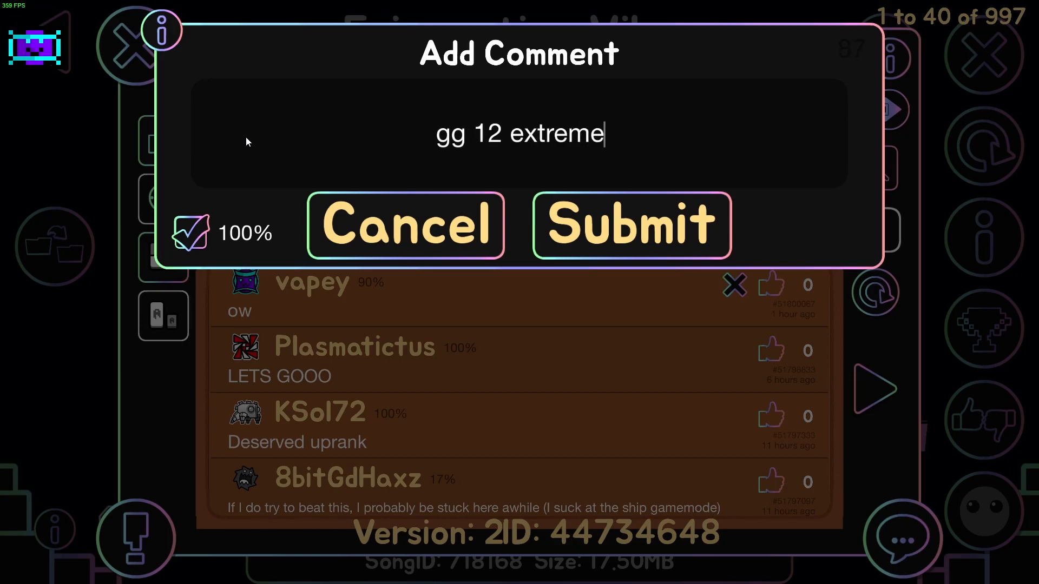
text(demons)
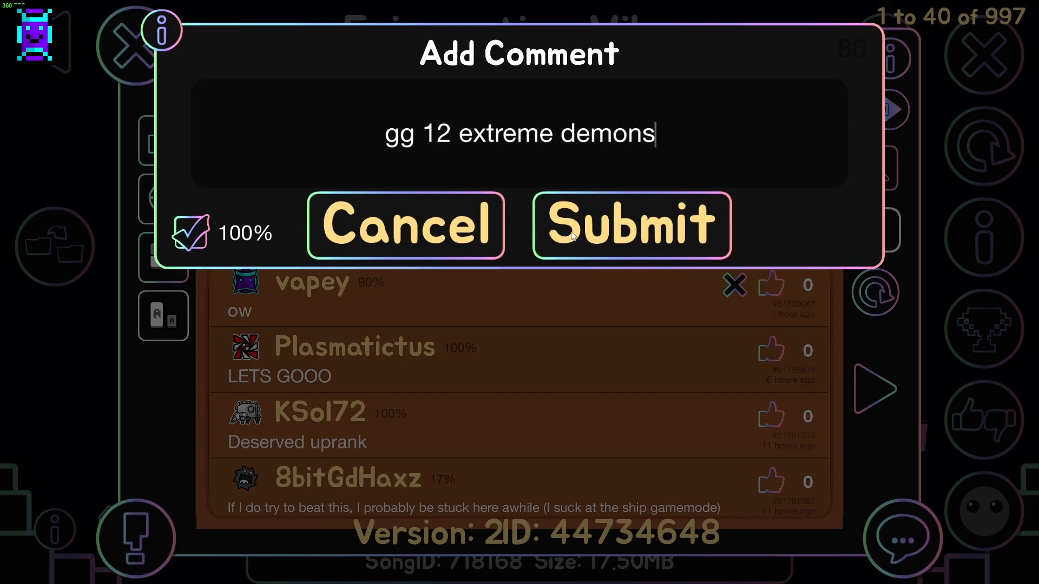
click(630, 225)
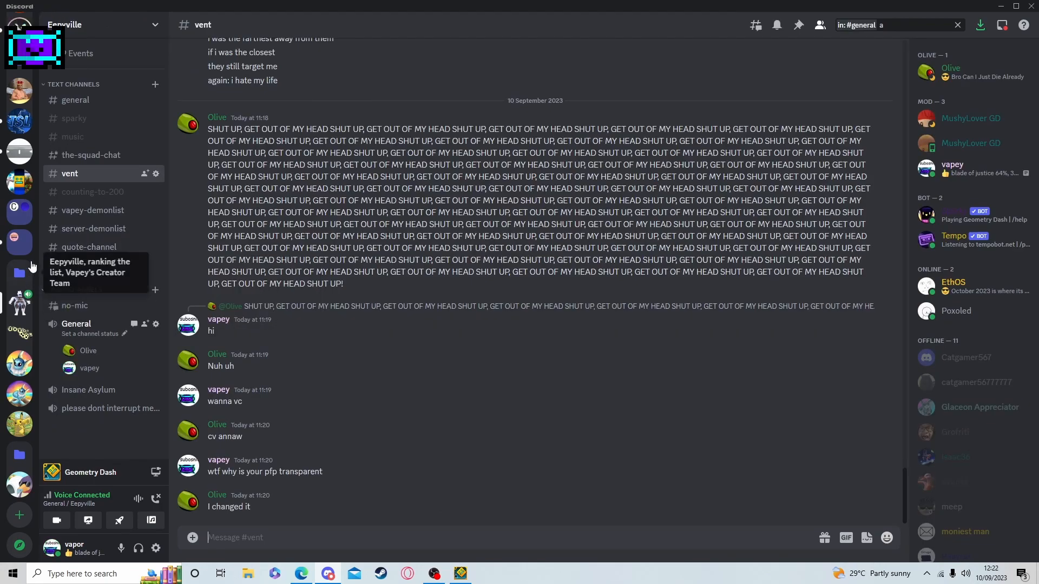
Step: In Discord, switch from the server demonlist channel to the vapey-demonlist channel
click(94, 228)
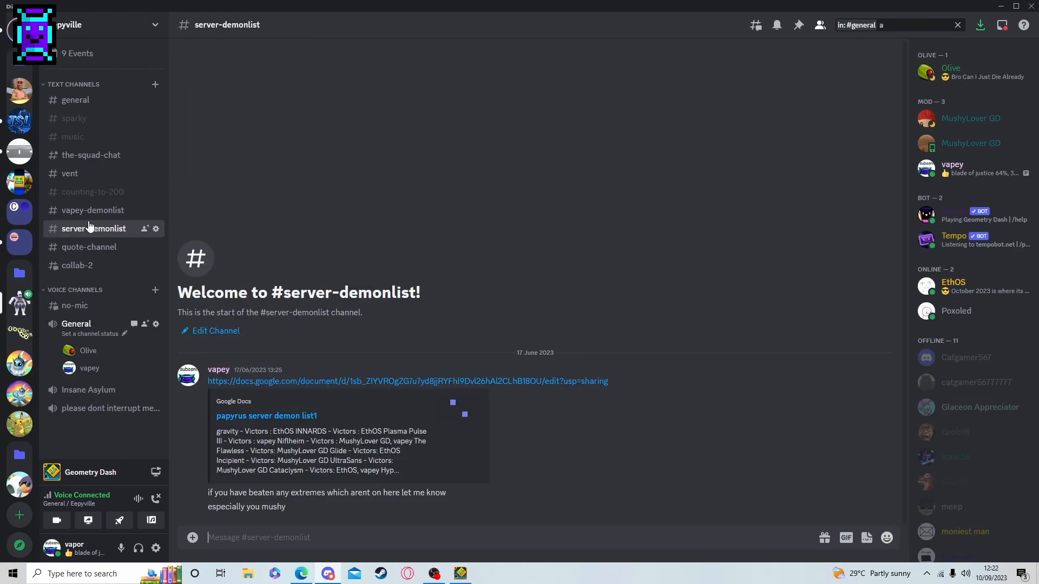
click(93, 210)
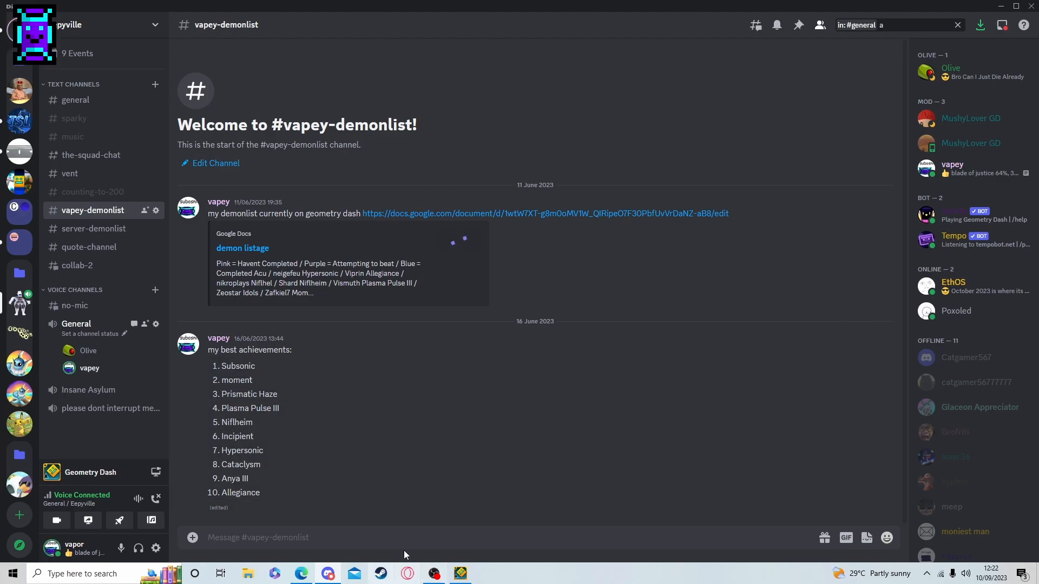